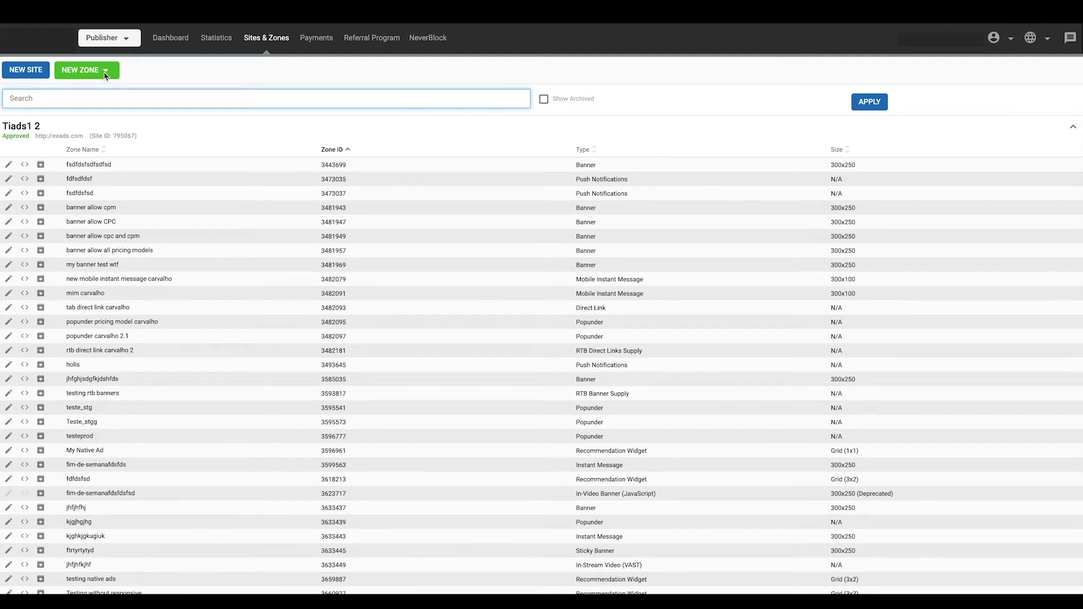
Step: Start a new zone for imtest.com and choose the Multi-Format zone type
click(85, 70)
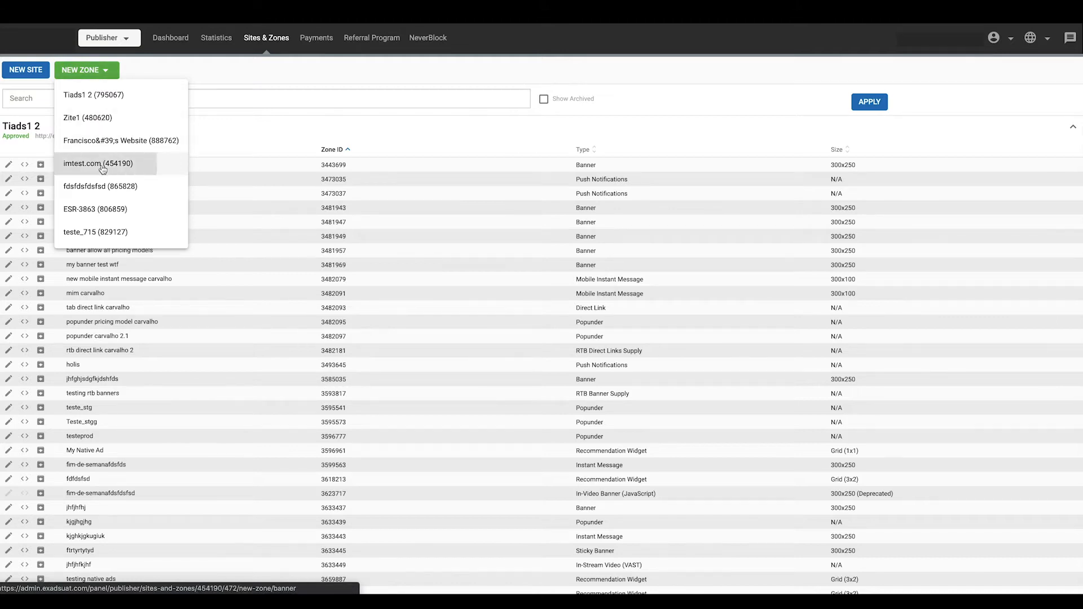
click(98, 163)
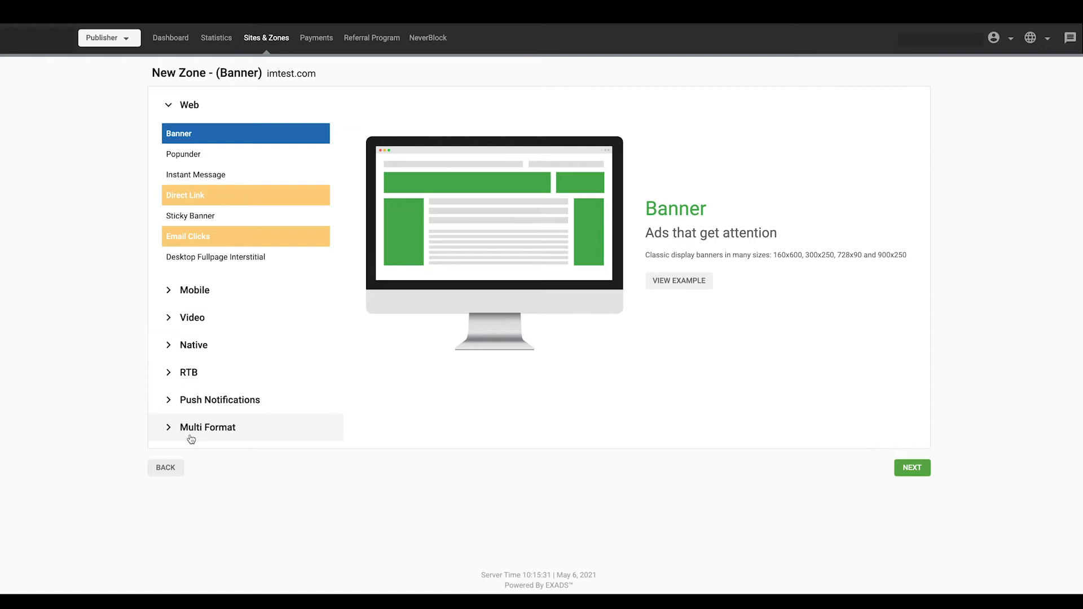
click(207, 427)
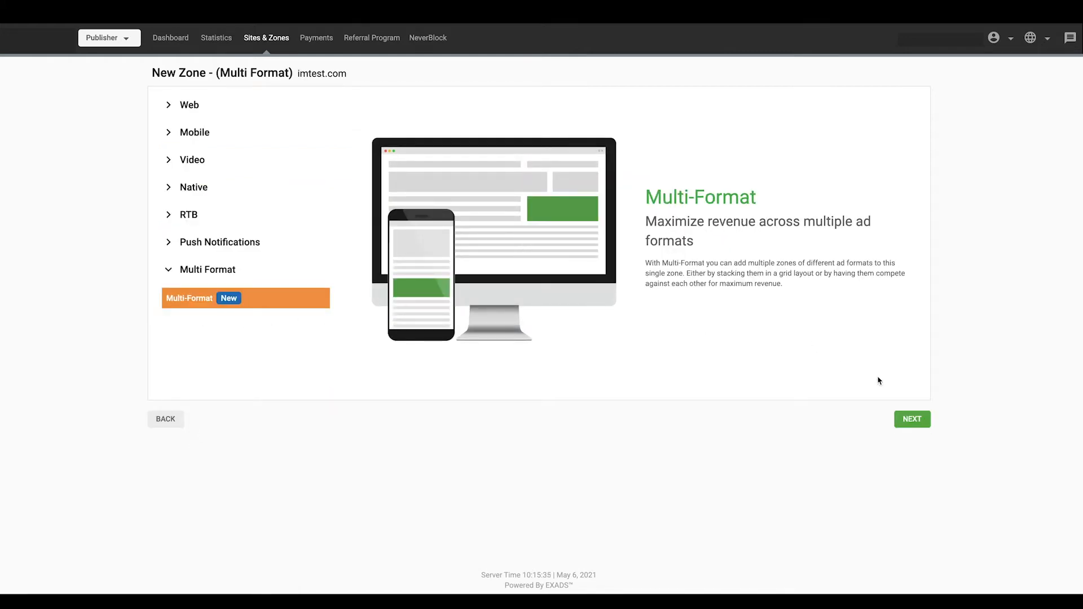
Step: Name the Multi-Format zone 'My Multi Format Zone' in the details form
click(911, 419)
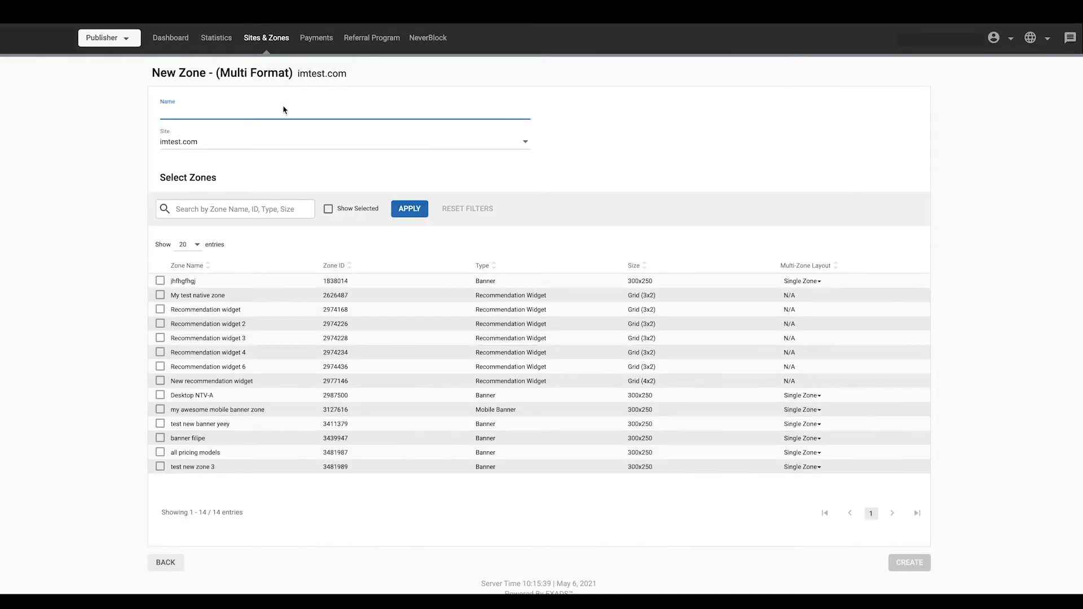
text(My Multi Format Zone)
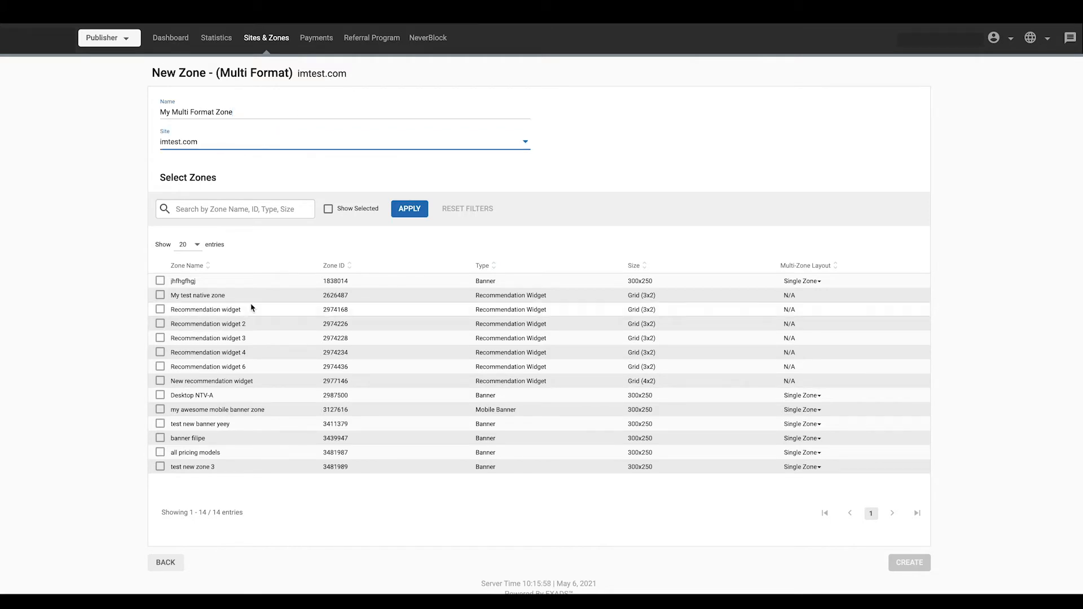
mouse_move(325, 249)
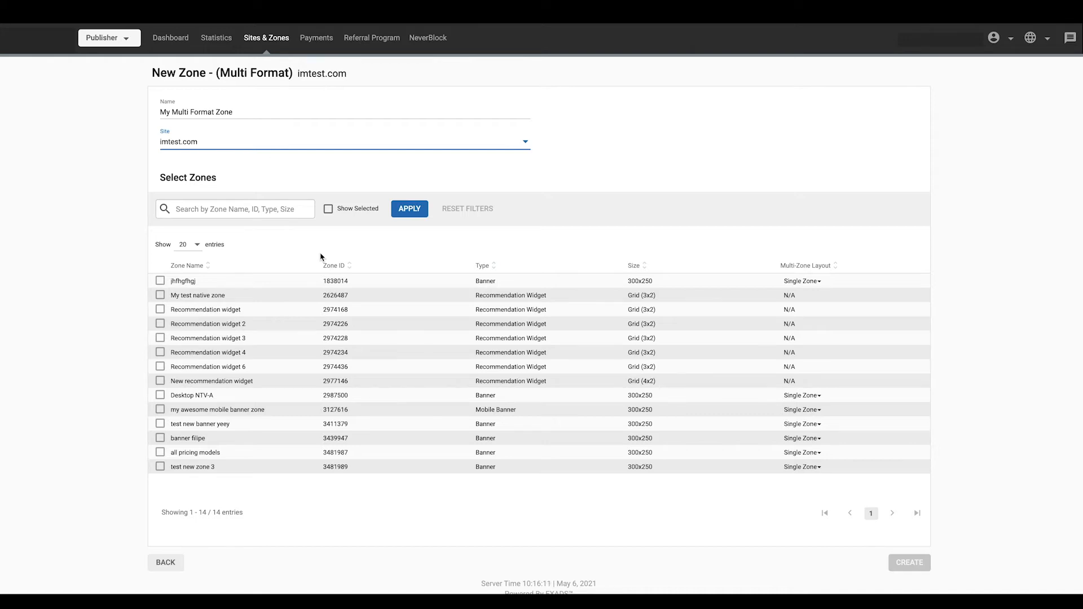
mouse_move(297, 273)
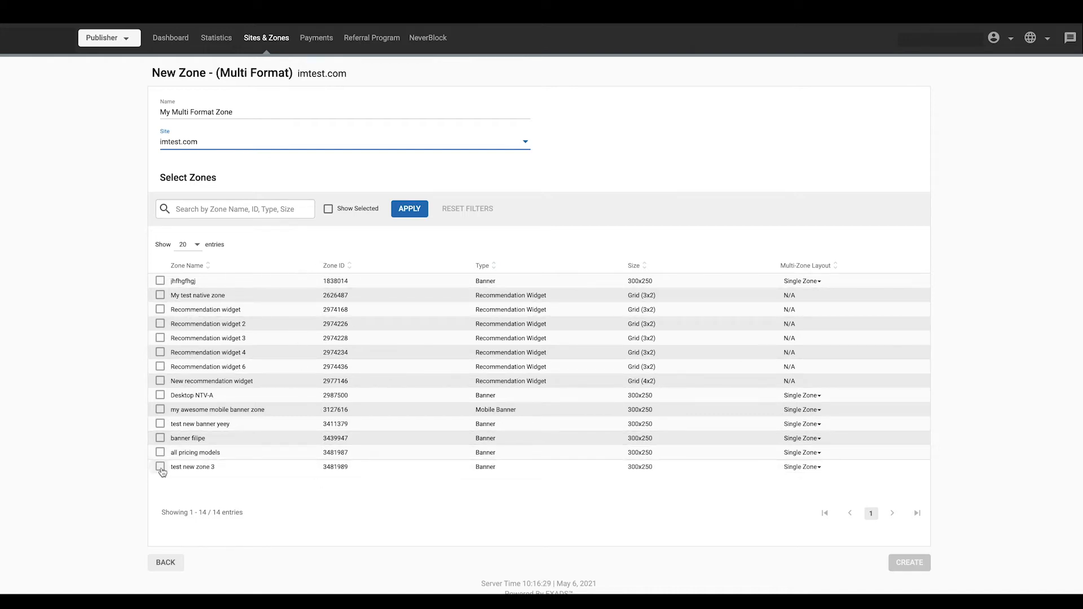
Step: Tick test new zone 3 and all pricing models, and open a banner's layout choices
click(160, 467)
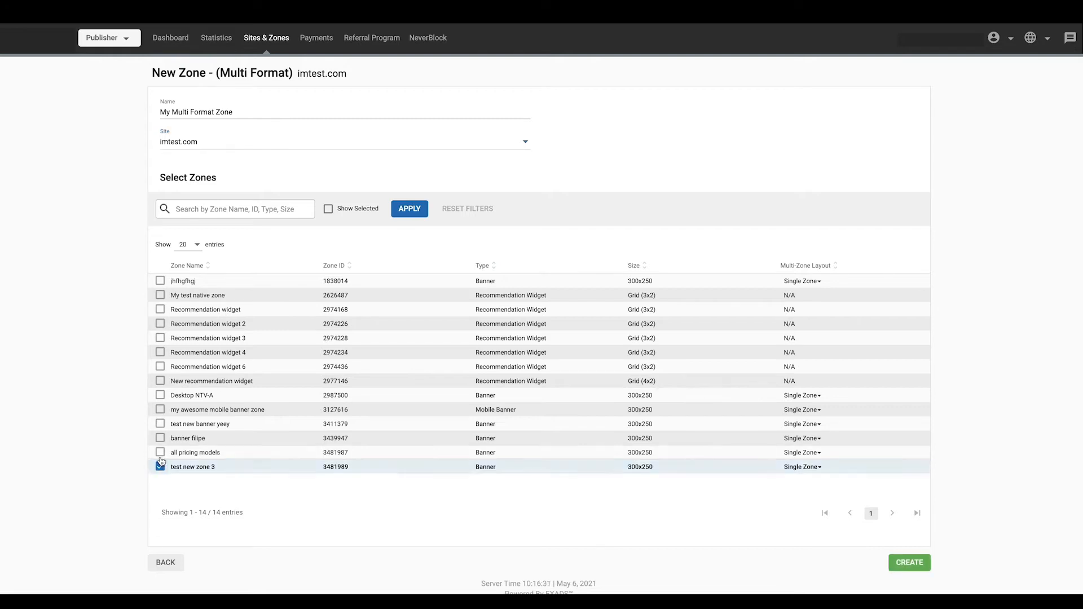
click(160, 438)
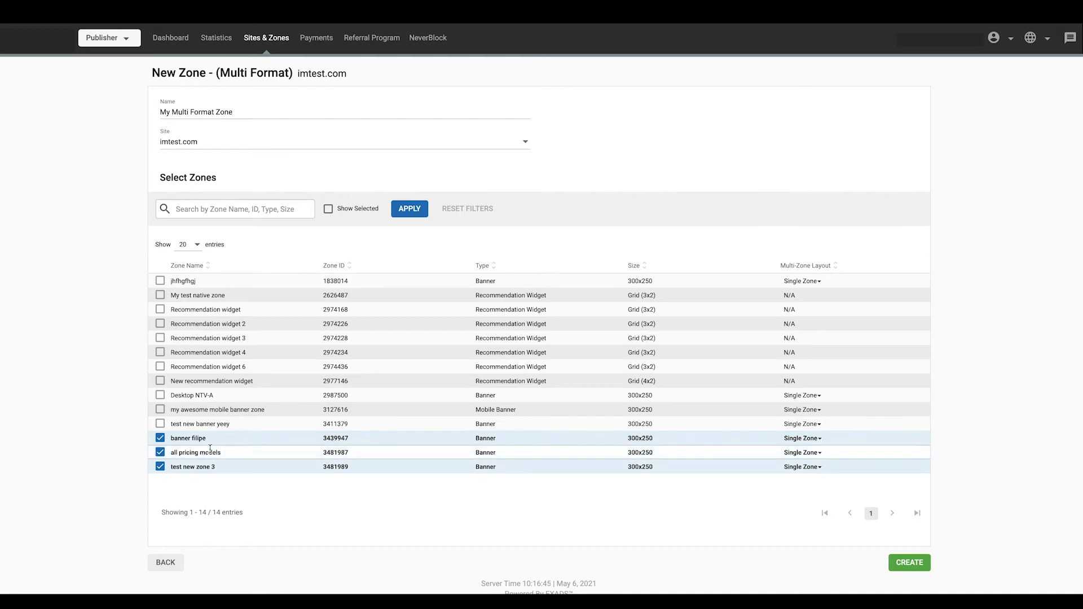
click(803, 438)
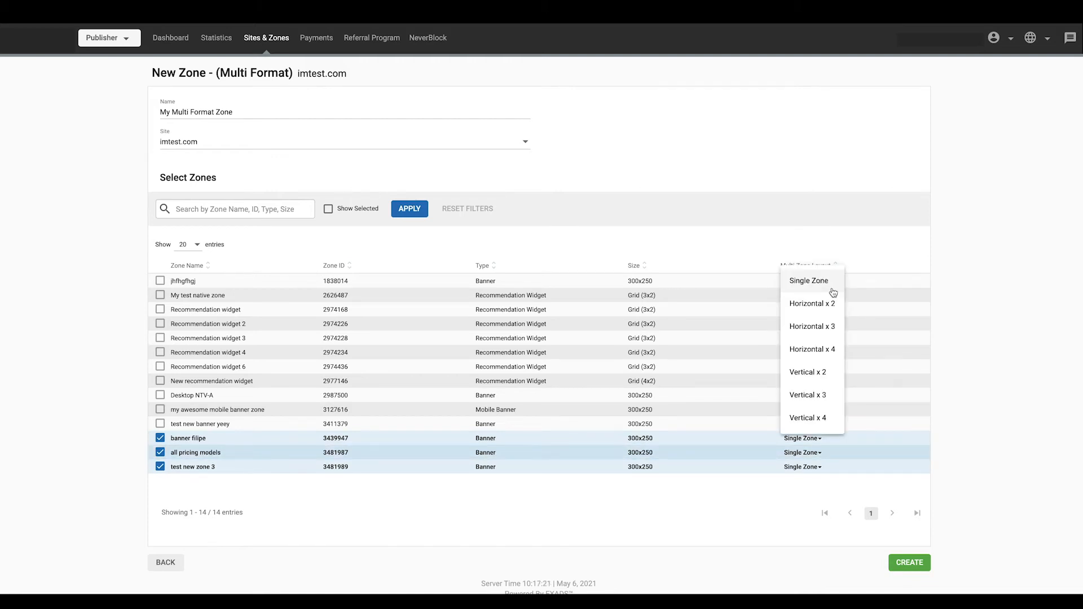
Step: Open banner filipe's Multi-Zone Layout choices, still set to Single Zone
click(808, 280)
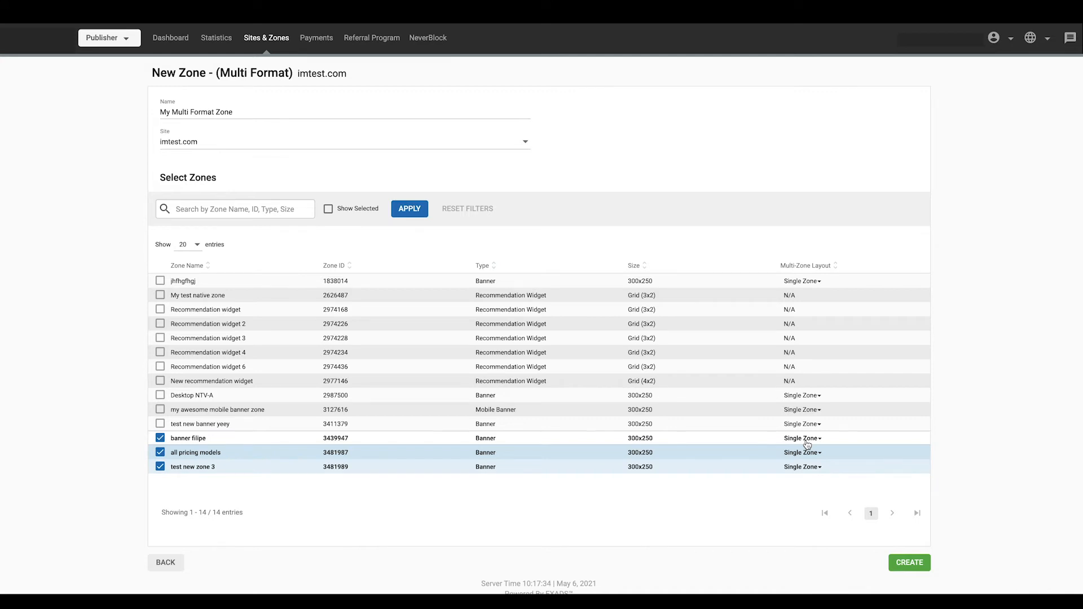
click(801, 437)
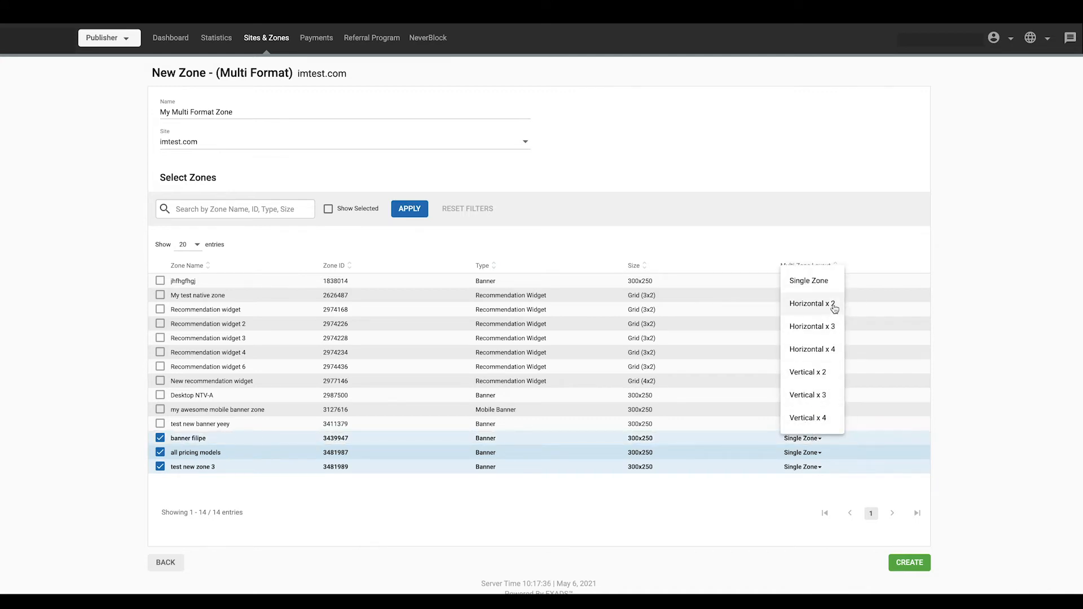
mouse_move(833, 354)
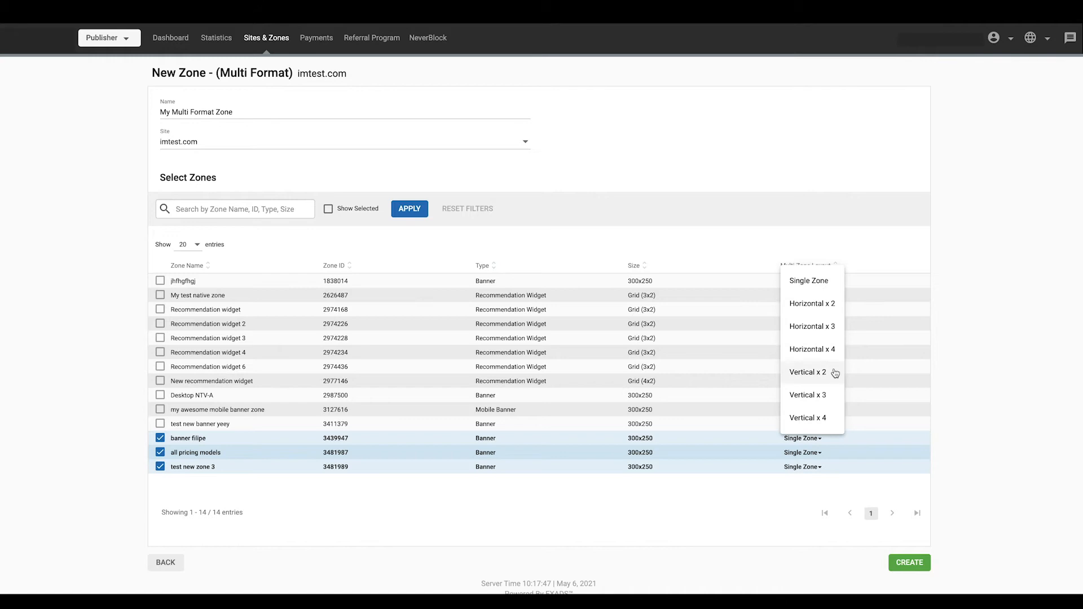
mouse_move(834, 417)
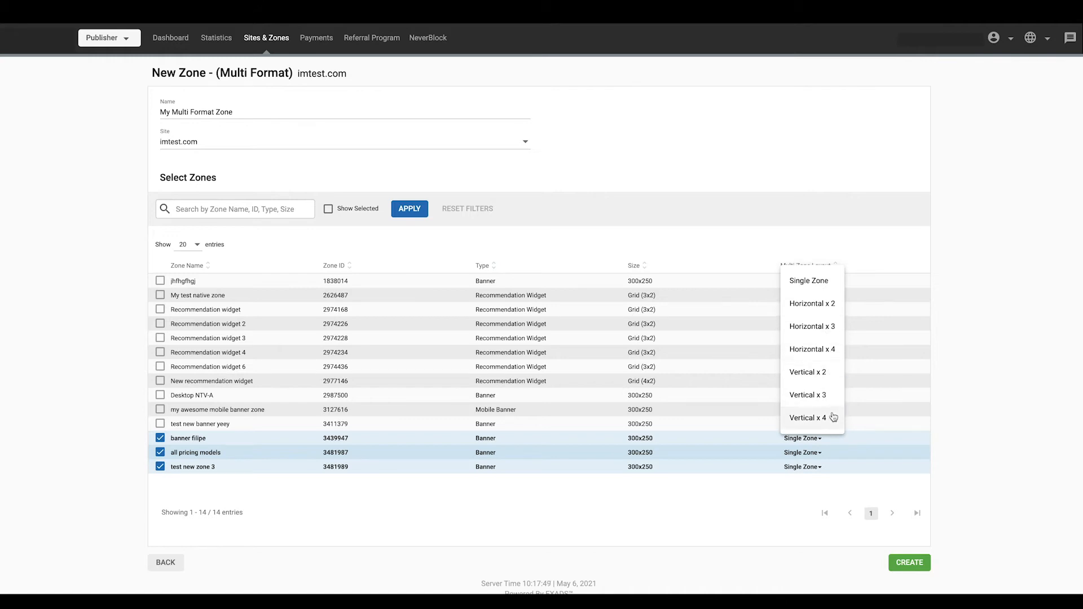
mouse_move(834, 401)
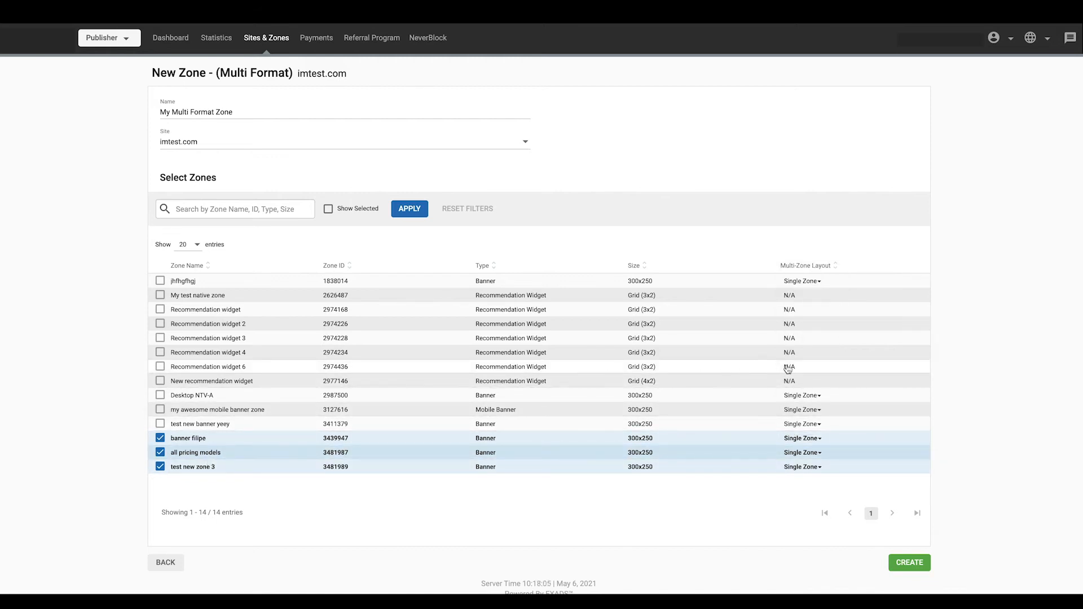
mouse_move(794, 367)
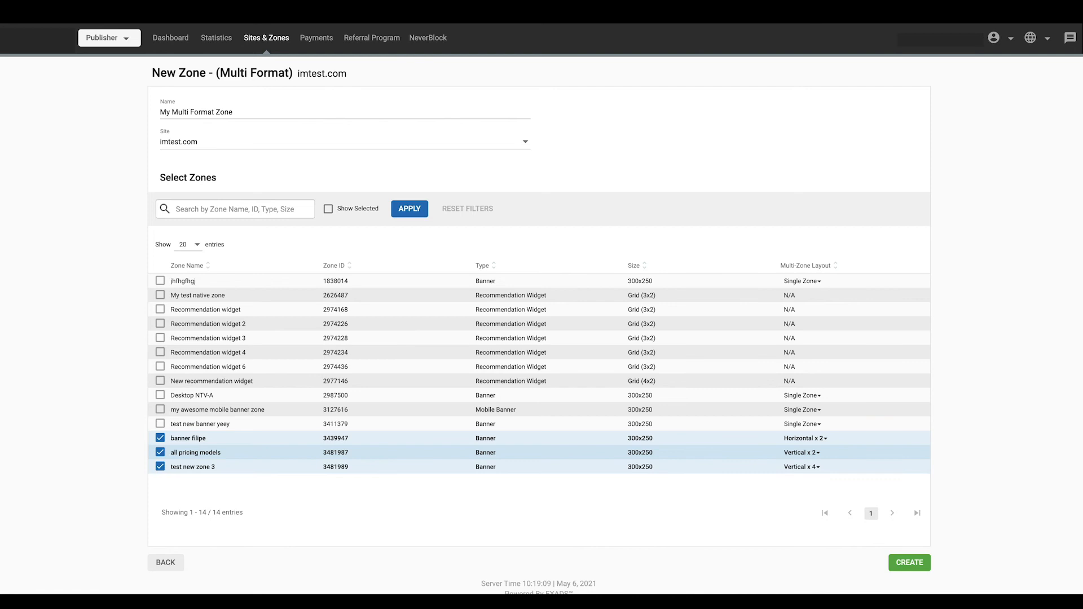
Step: Add New recommendation widget and open test new zone 3's layout choices
click(160, 381)
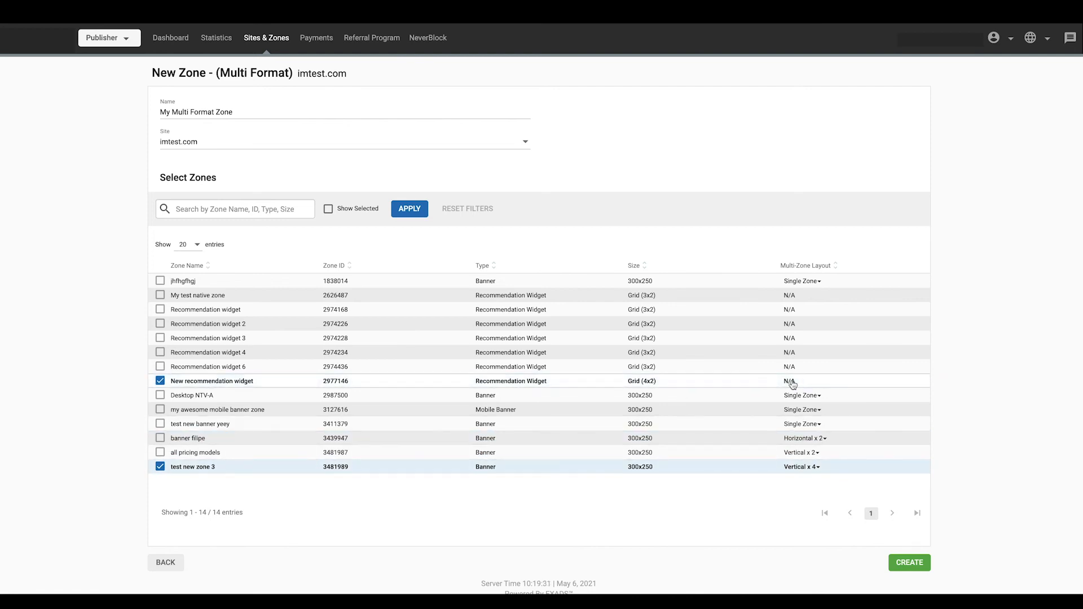
click(791, 383)
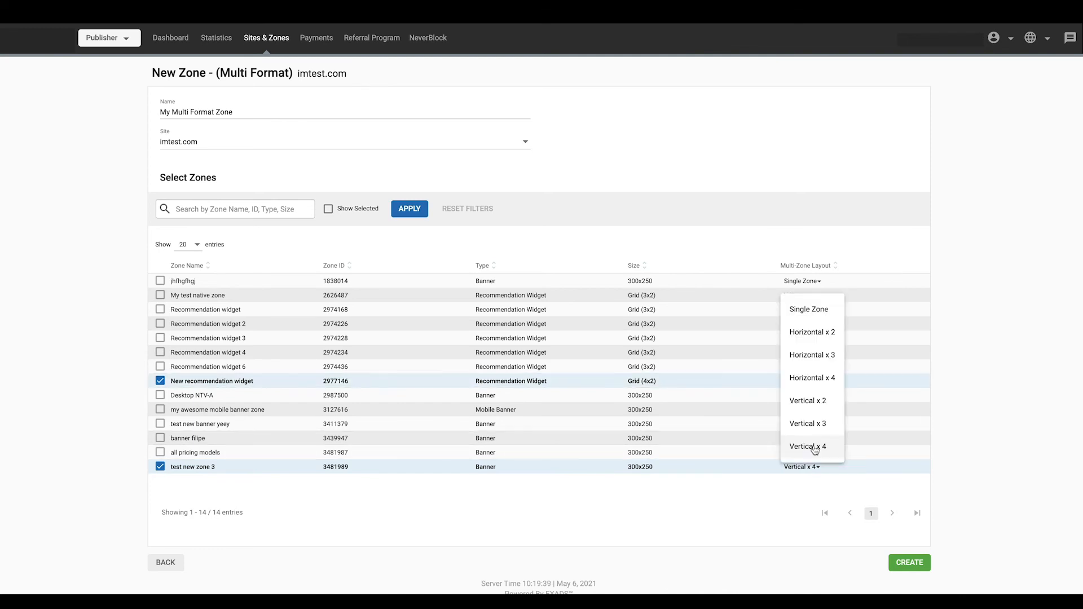
mouse_move(812, 355)
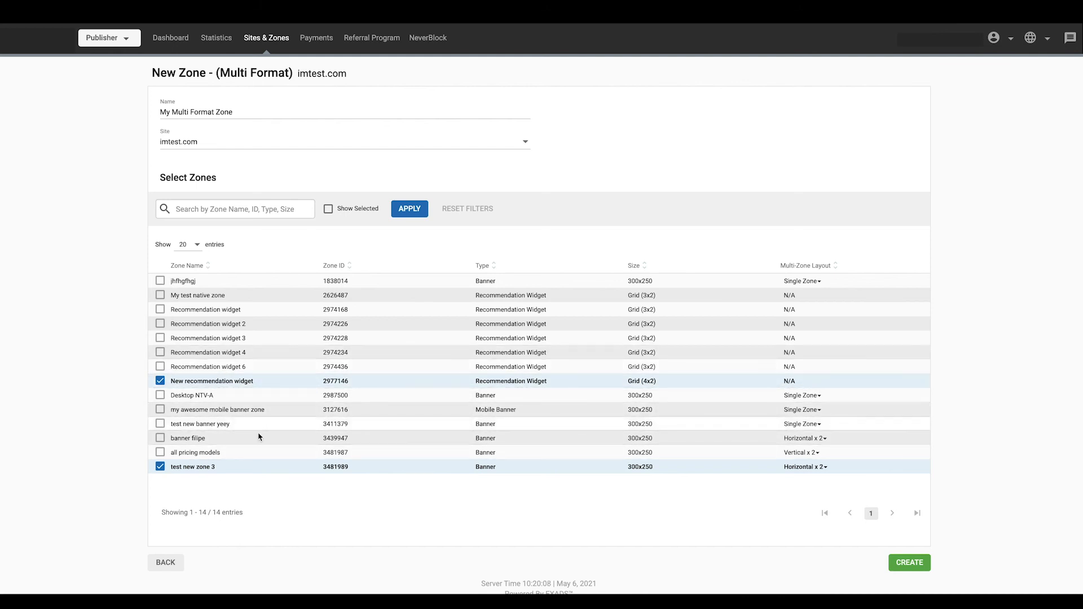
click(329, 209)
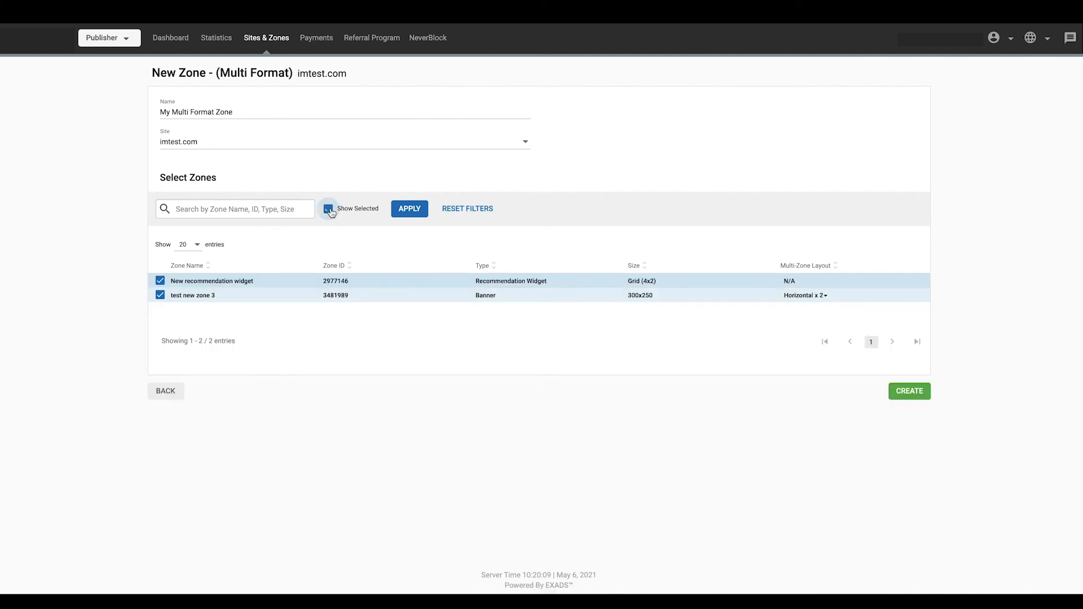
click(328, 208)
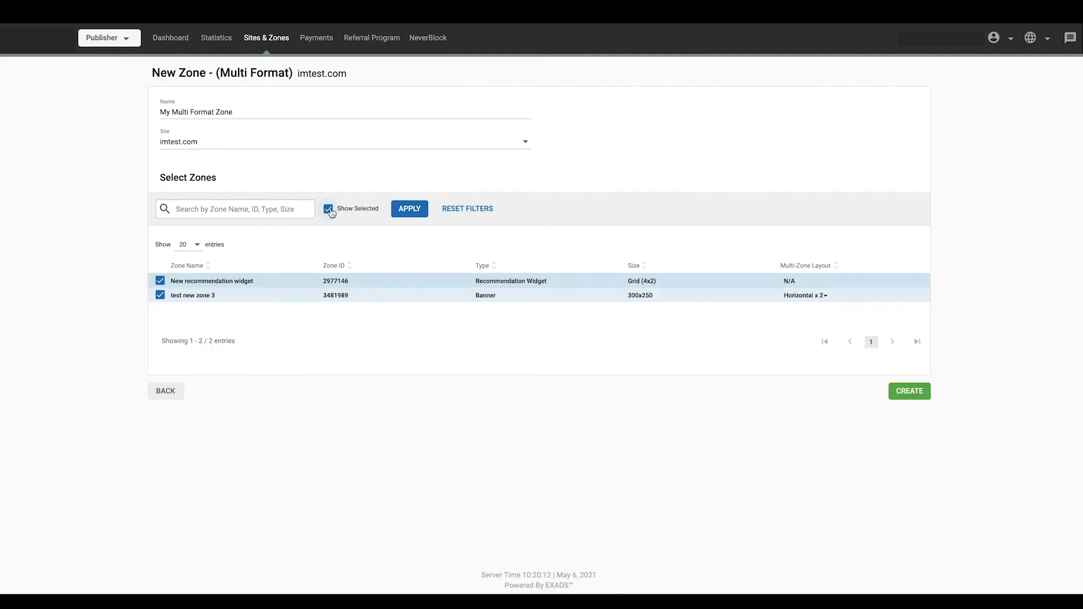
click(328, 209)
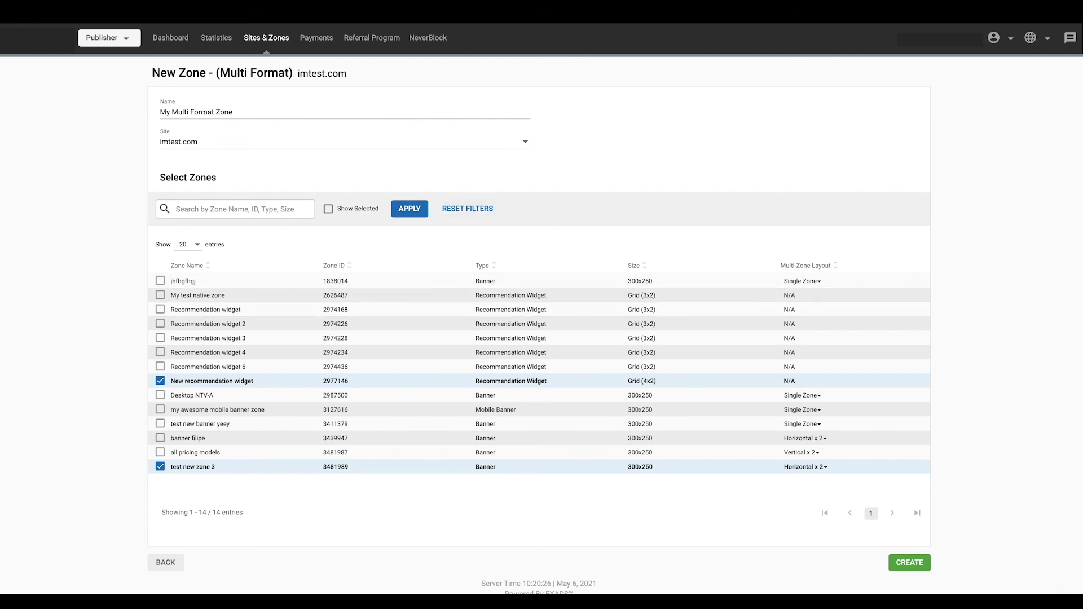
mouse_move(832, 526)
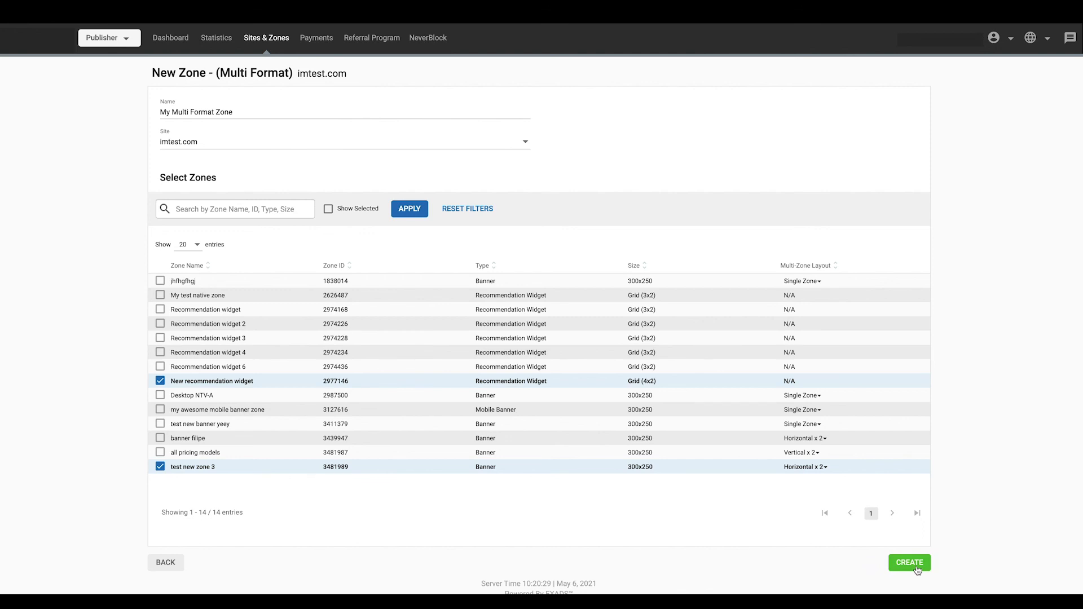
Step: Create My Multi Format Zone, then view publisher statistics broken down by ad zone
click(909, 562)
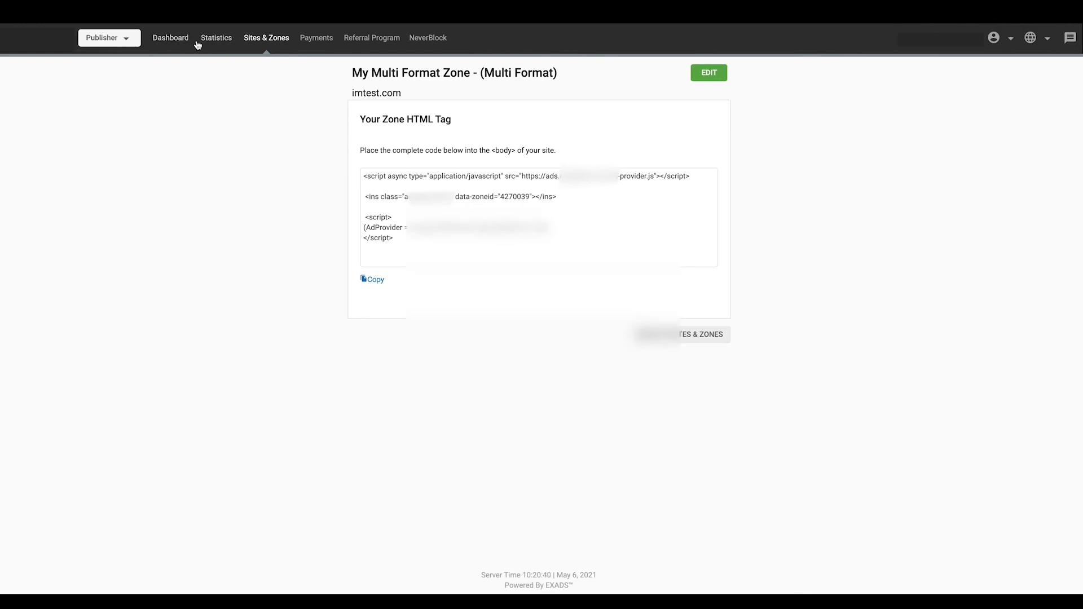
click(215, 37)
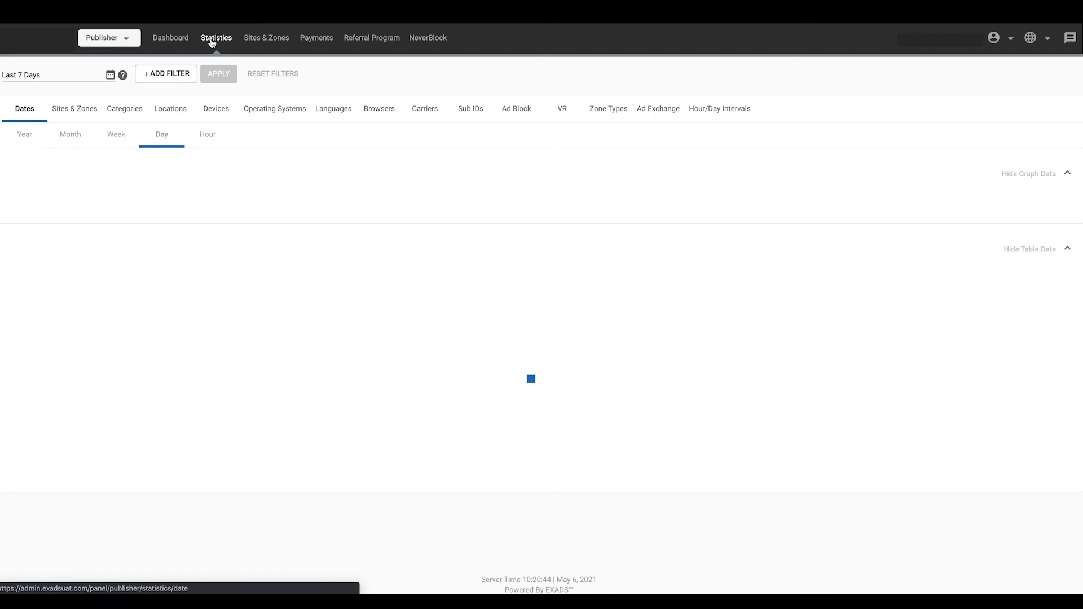
click(75, 108)
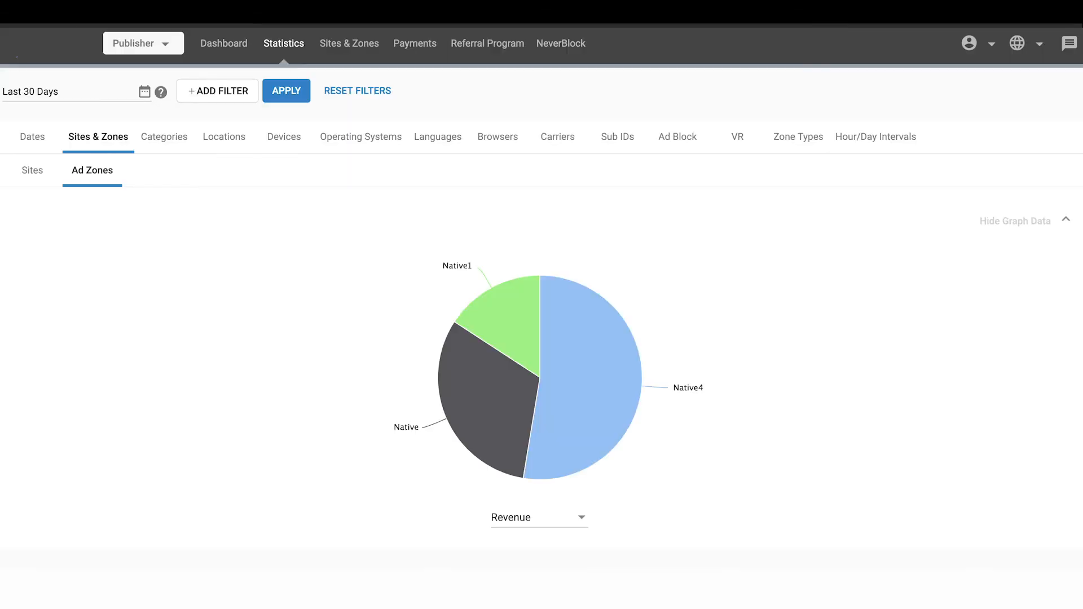